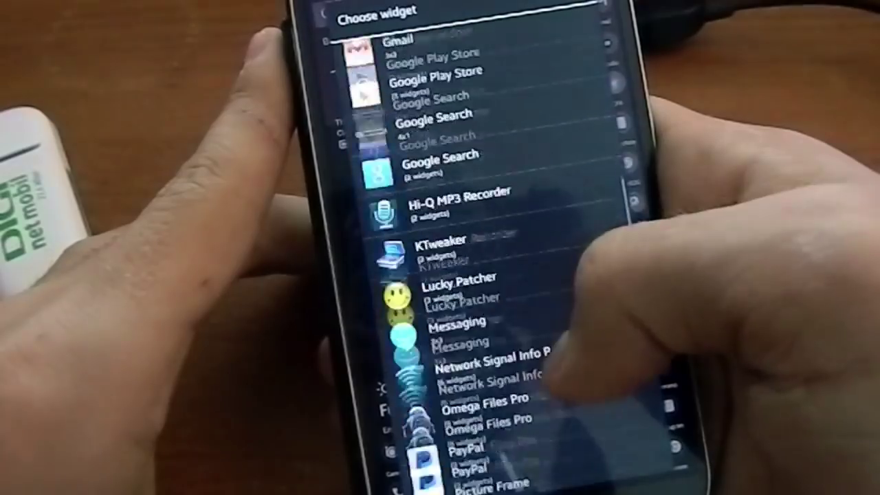
pyautogui.scroll(-3)
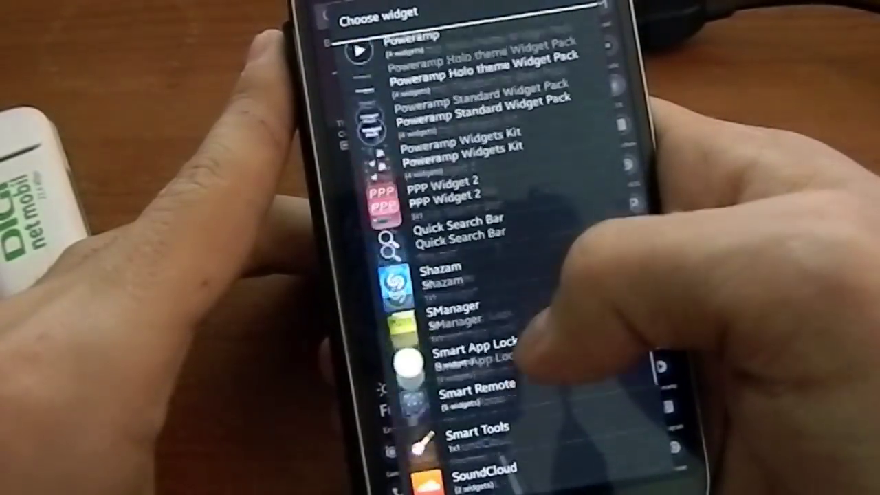